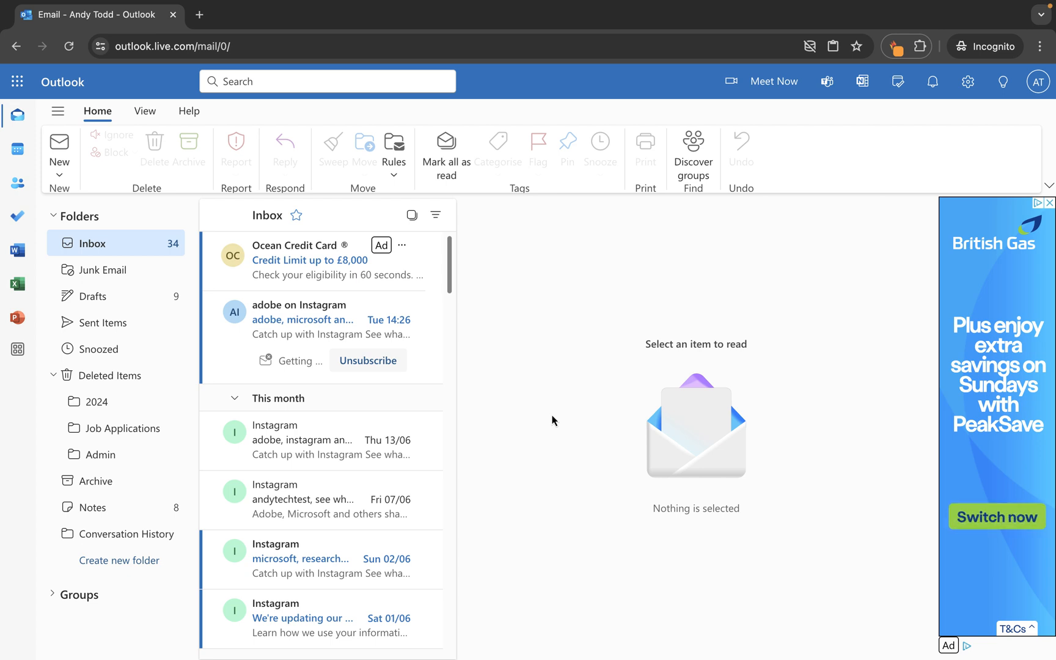
Start a new blank email from the Home ribbon.
{"action": "left_click", "coordinate": [54, 145]}
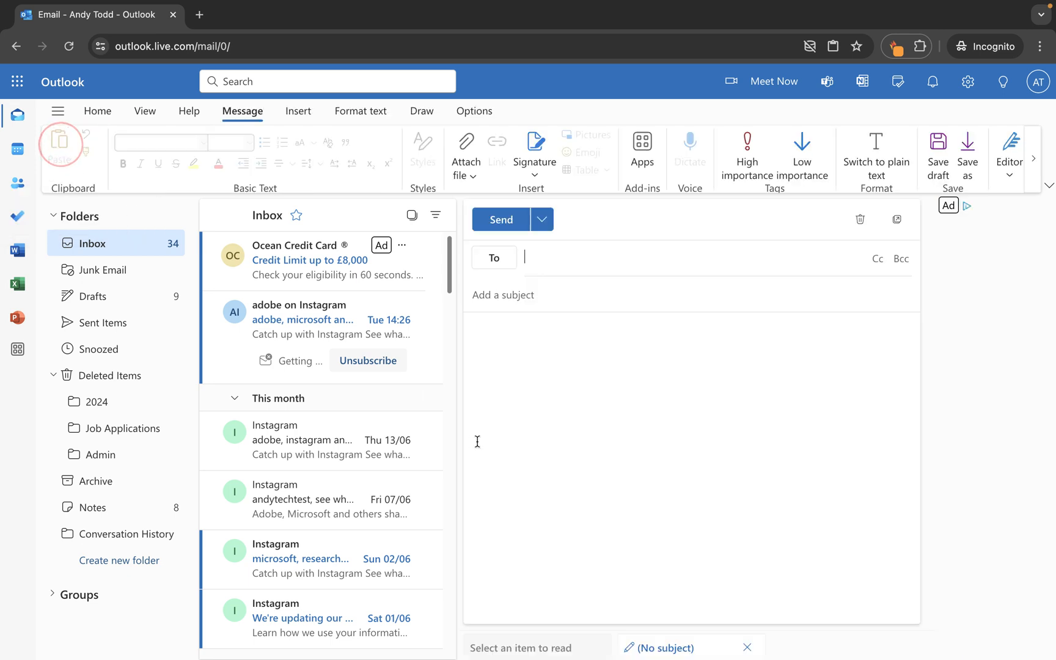
Paste the London letter, set subject 'Seeking Recommendations for My Trip to London', address it to Chris.
{"action": "key", "text": "Ctrl+V"}
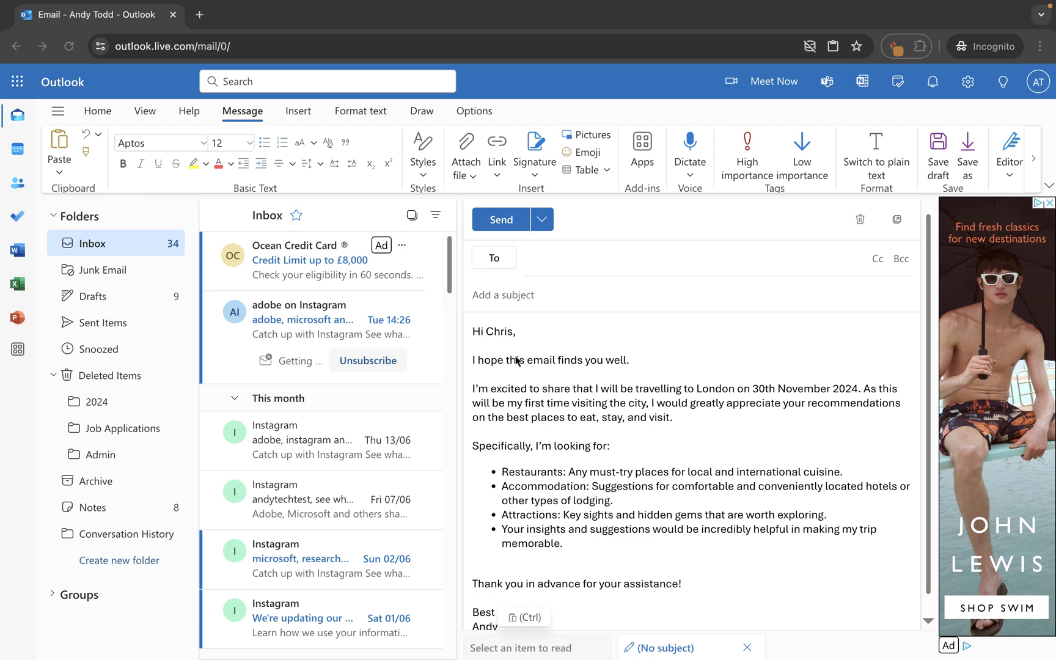
{"action": "type", "text": "Seeking Recommendations for My Trip to London"}
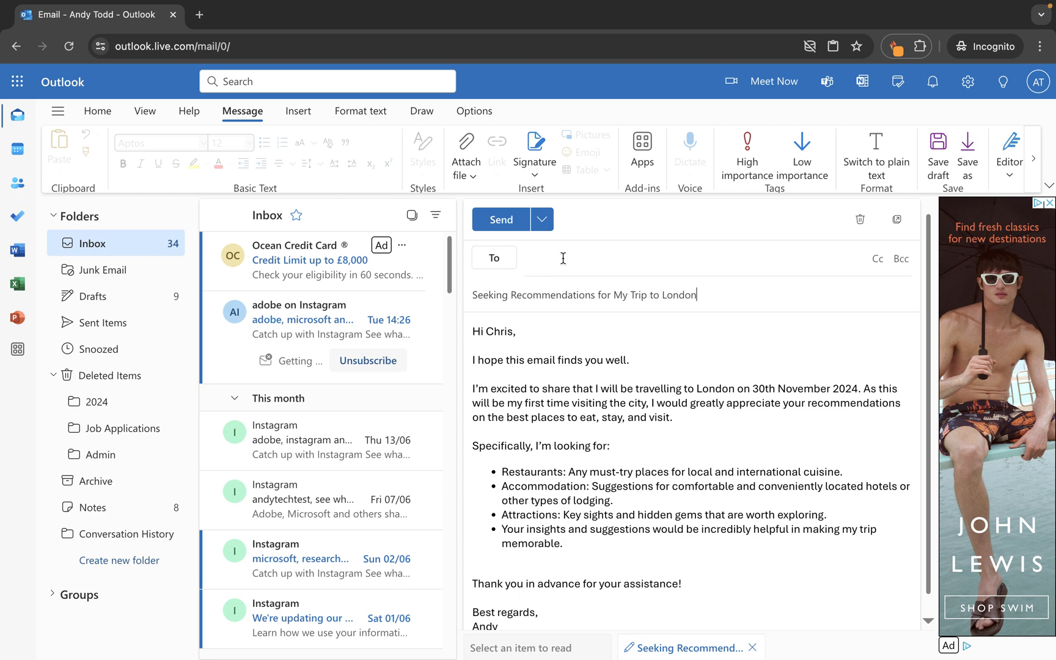
{"action": "left_click", "coordinate": [563, 258]}
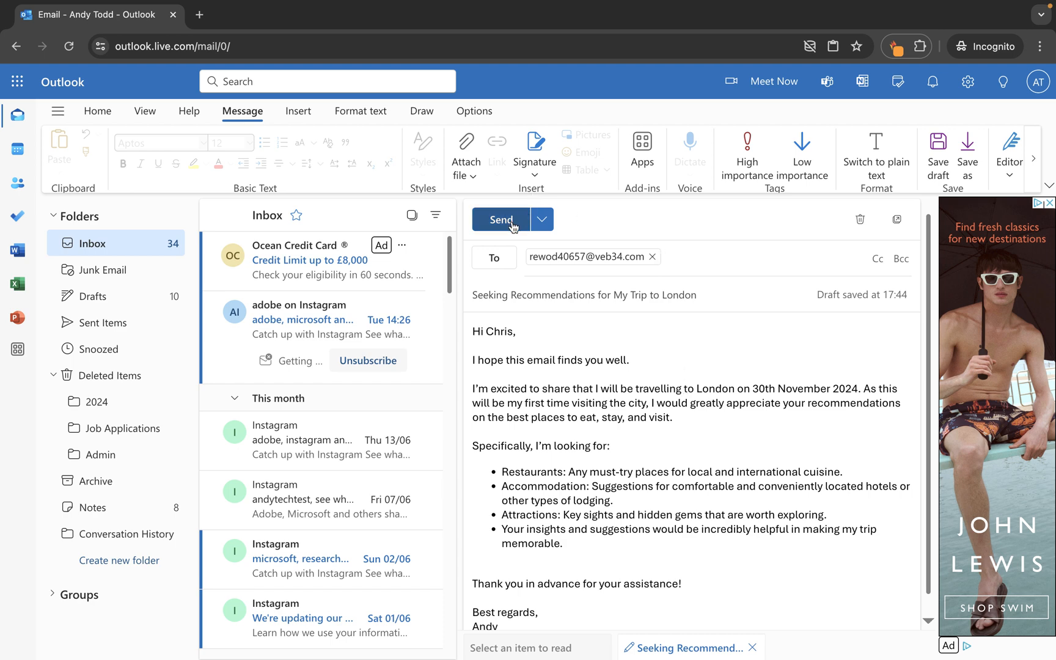
{"action": "mouse_move", "coordinate": [536, 388]}
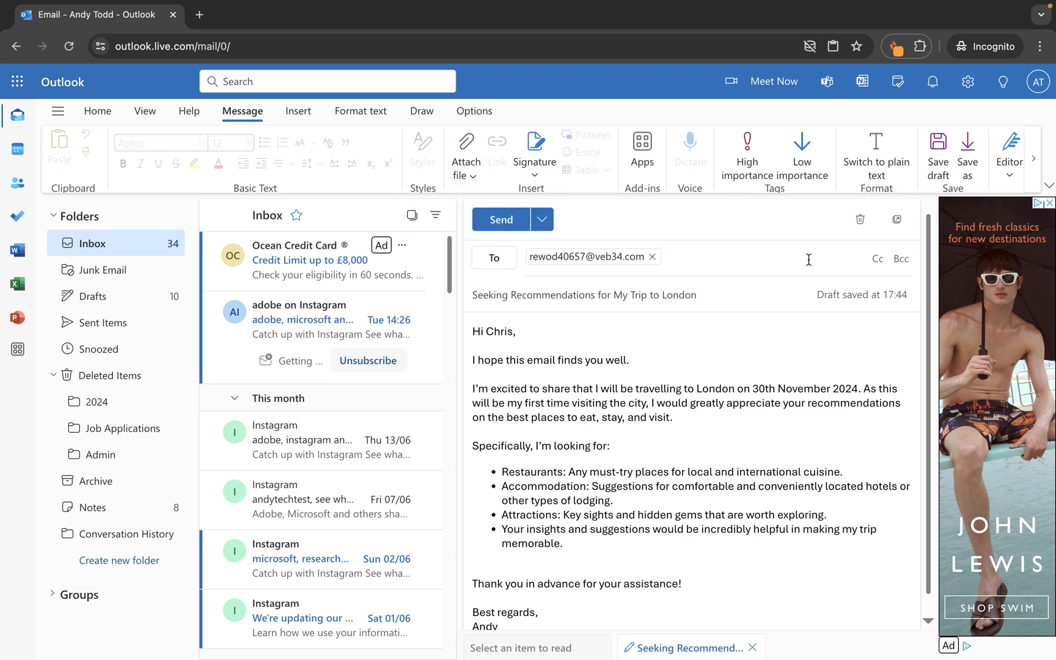
Choose Schedule send from the Send dropdown for the trip email.
{"action": "left_click", "coordinate": [542, 220]}
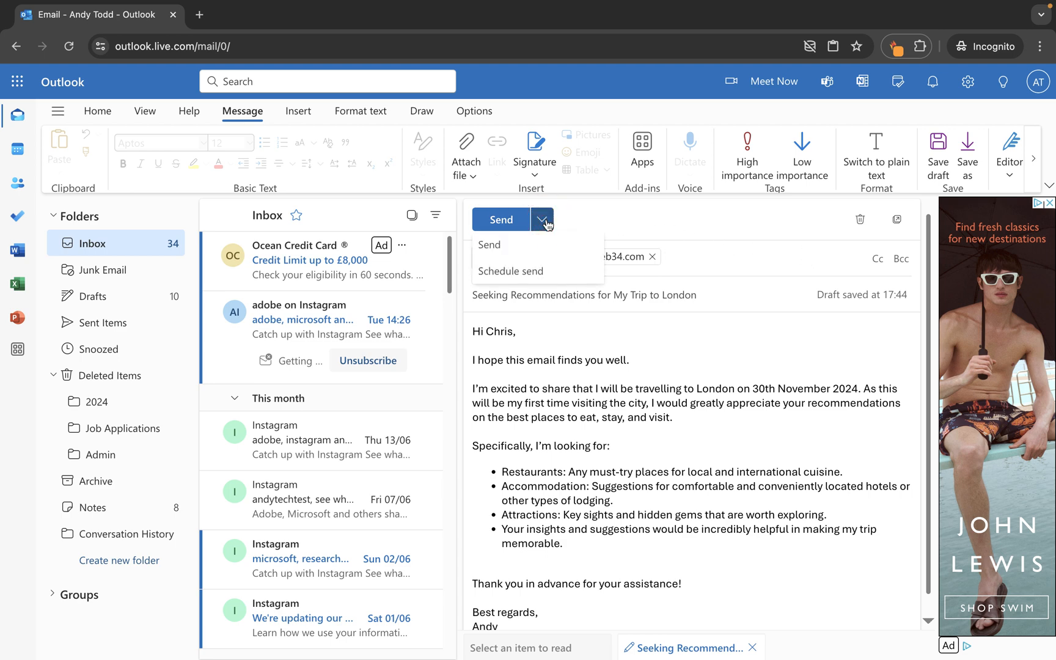
{"action": "mouse_move", "coordinate": [549, 248]}
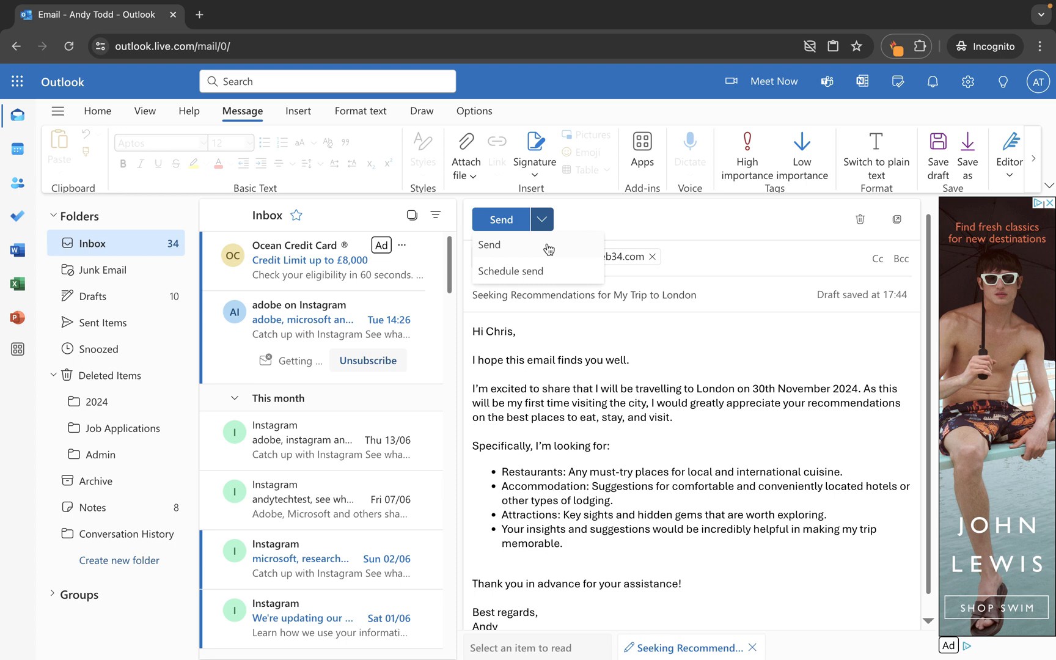
{"action": "mouse_move", "coordinate": [559, 283]}
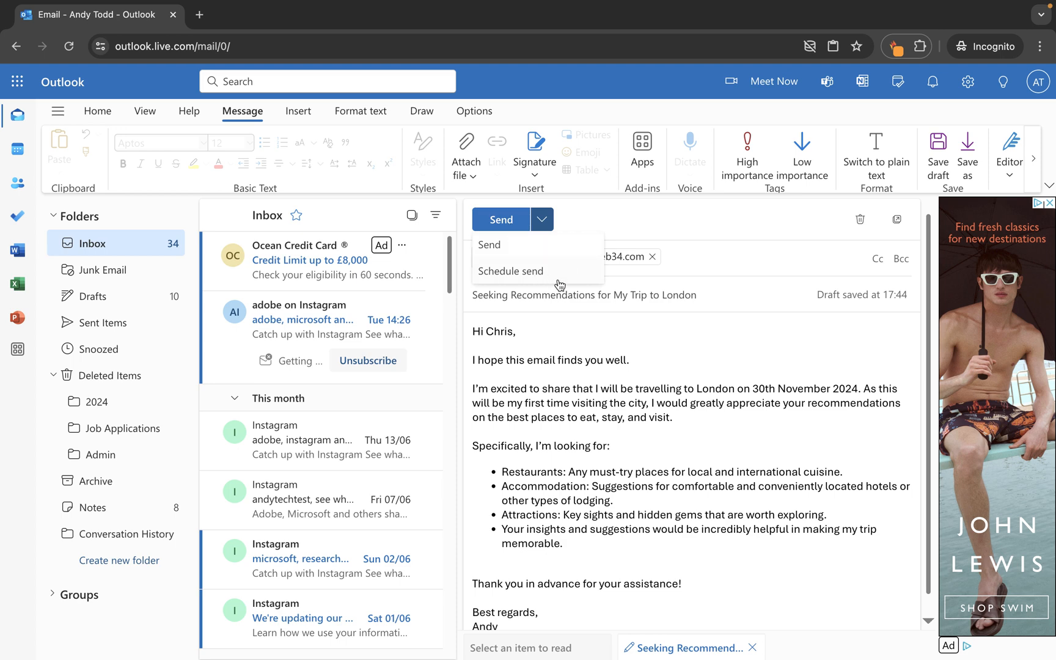
{"action": "left_click", "coordinate": [510, 271]}
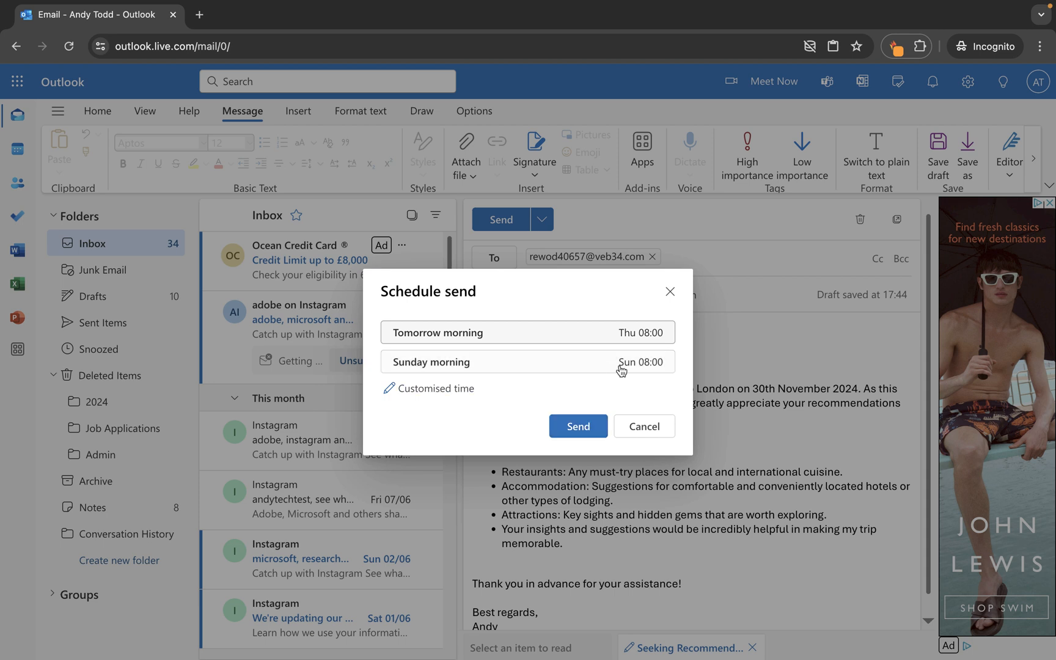
Schedule the email for the customised time 28/06/2024 at 06:00 and send.
{"action": "left_click", "coordinate": [435, 389]}
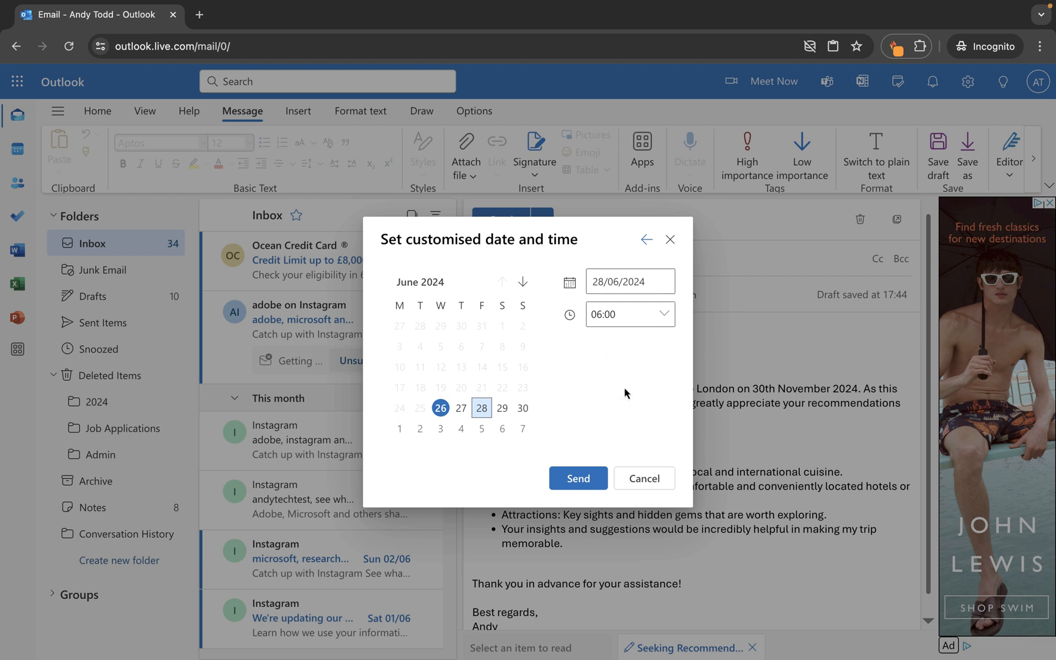
{"action": "left_click", "coordinate": [578, 479]}
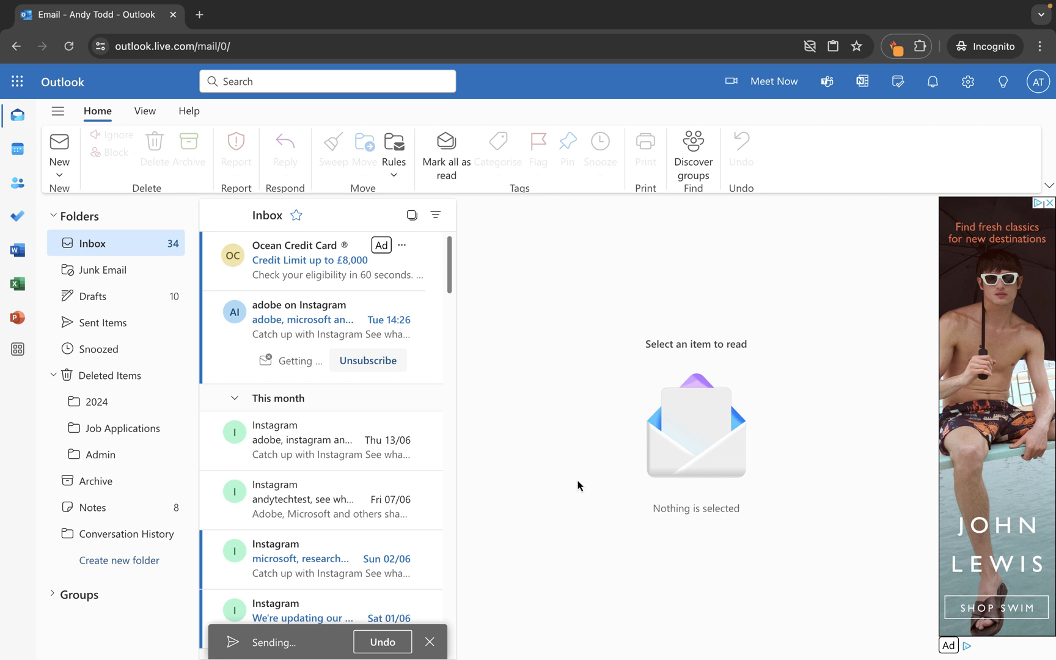
{"action": "mouse_move", "coordinate": [120, 301]}
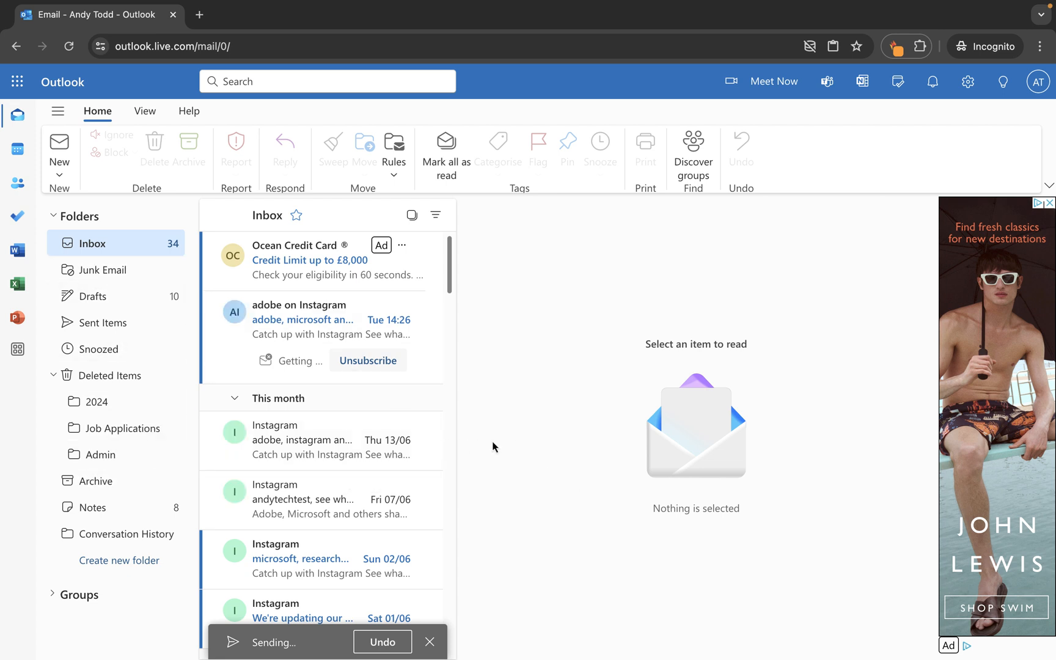
{"action": "mouse_move", "coordinate": [128, 308]}
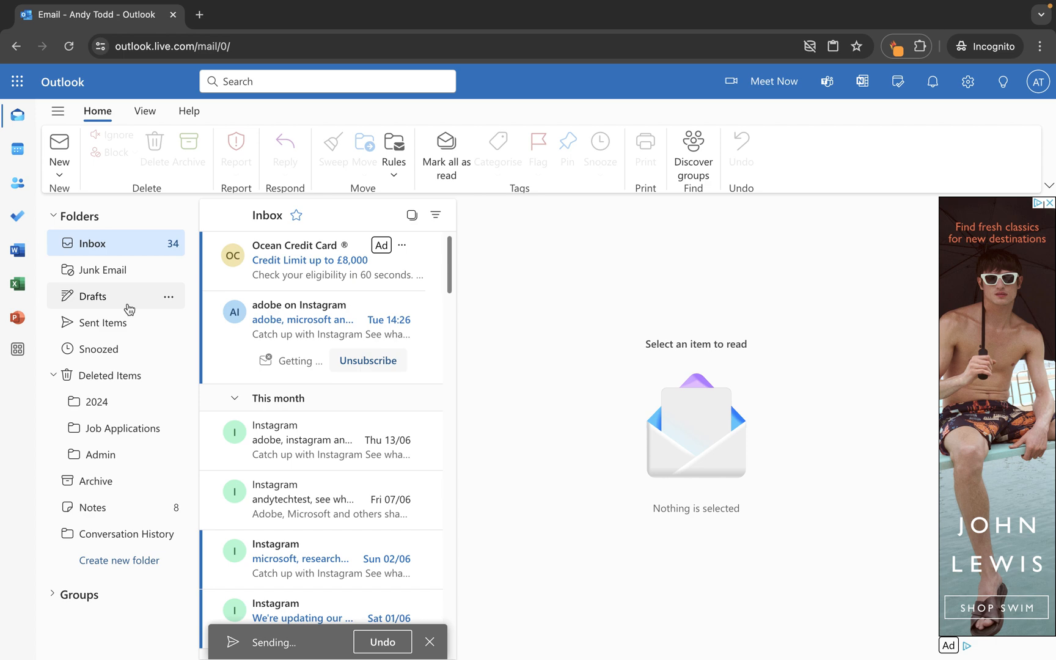
View the scheduled London draft in Drafts and show its modify/send-now options.
{"action": "left_click", "coordinate": [93, 296]}
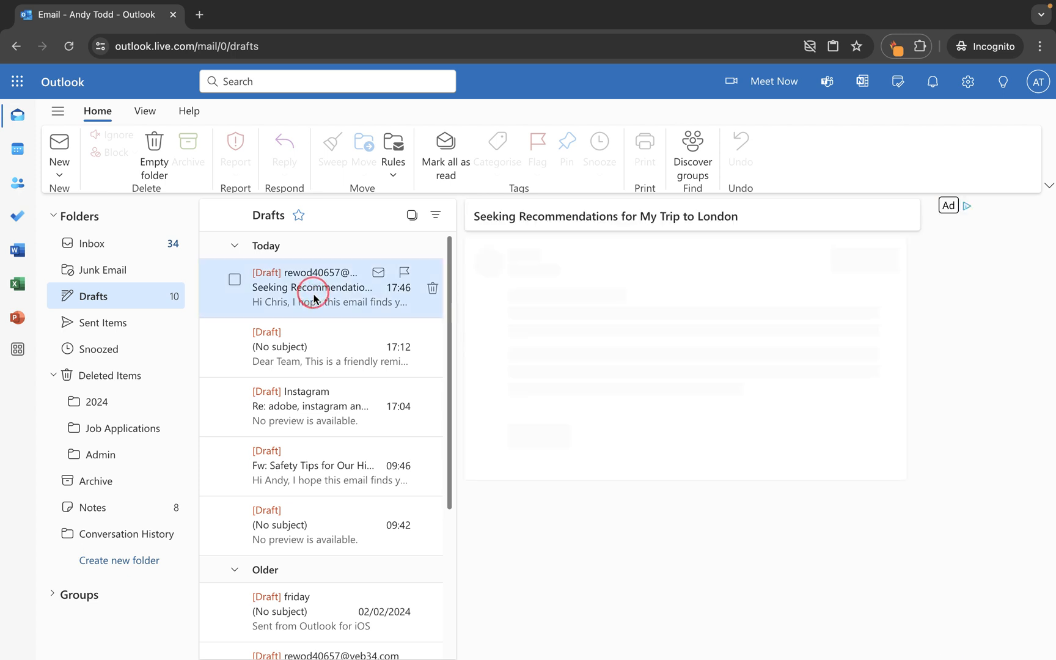
{"action": "left_click", "coordinate": [312, 287]}
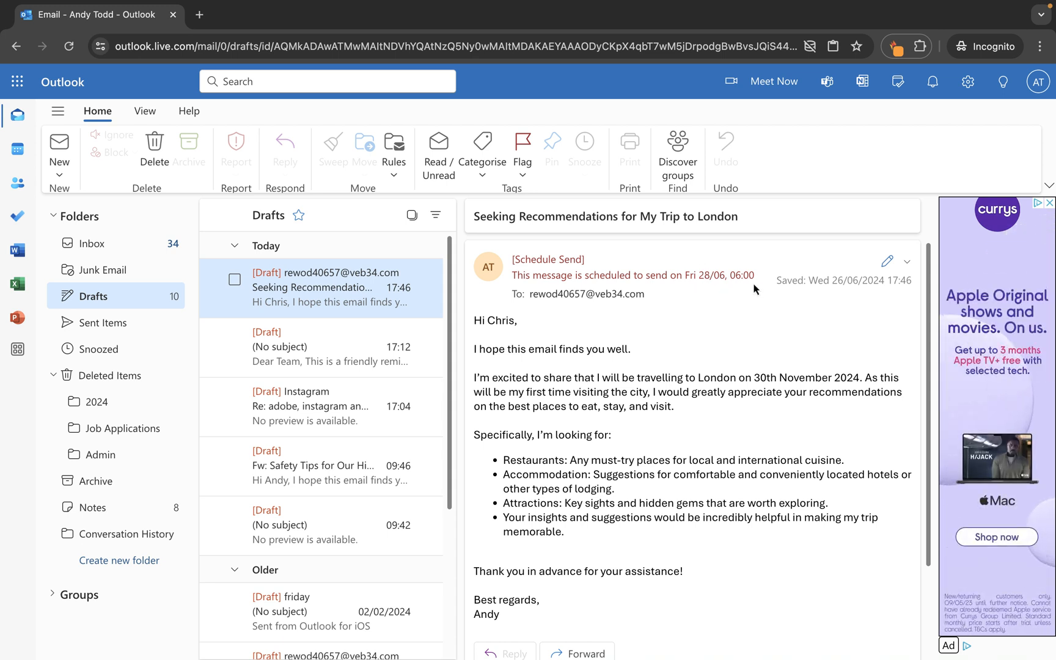
{"action": "left_click", "coordinate": [907, 262]}
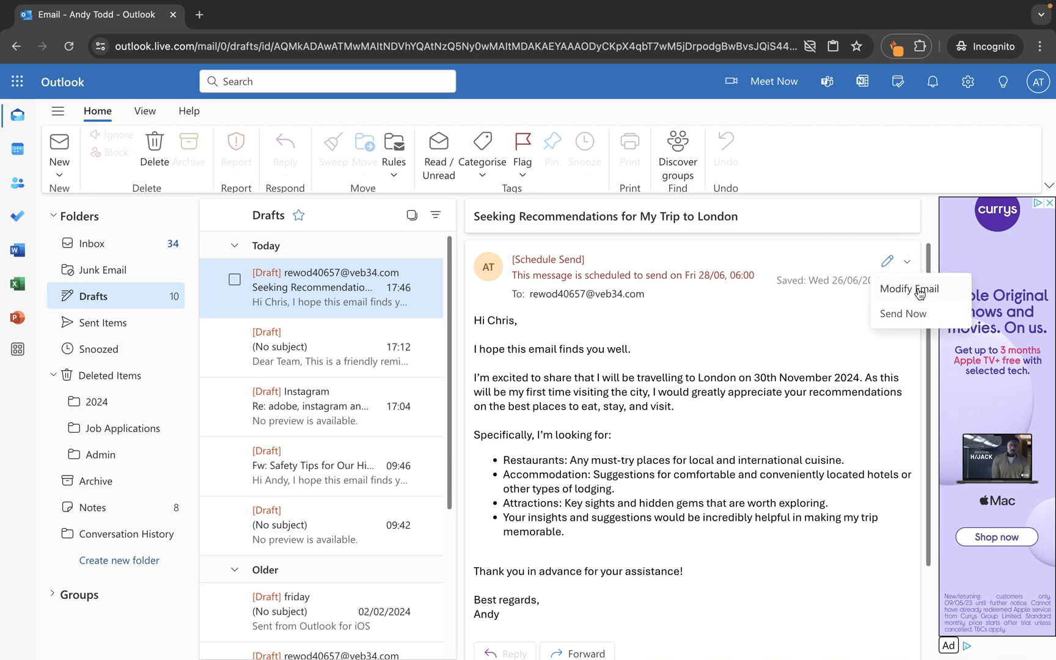
{"action": "mouse_move", "coordinate": [959, 296]}
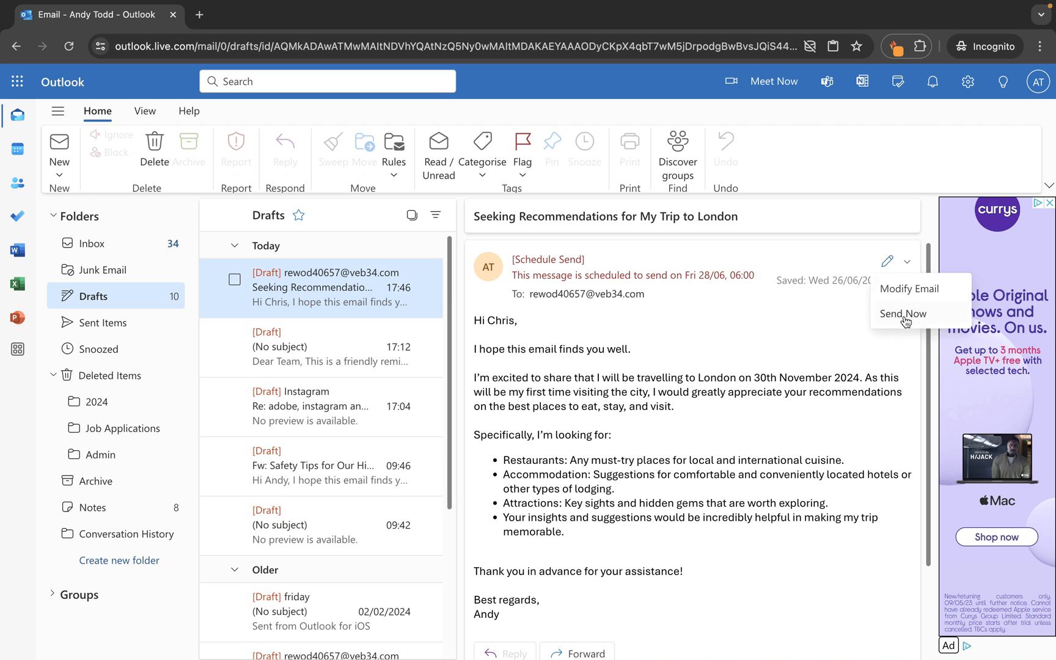
{"action": "mouse_move", "coordinate": [926, 291]}
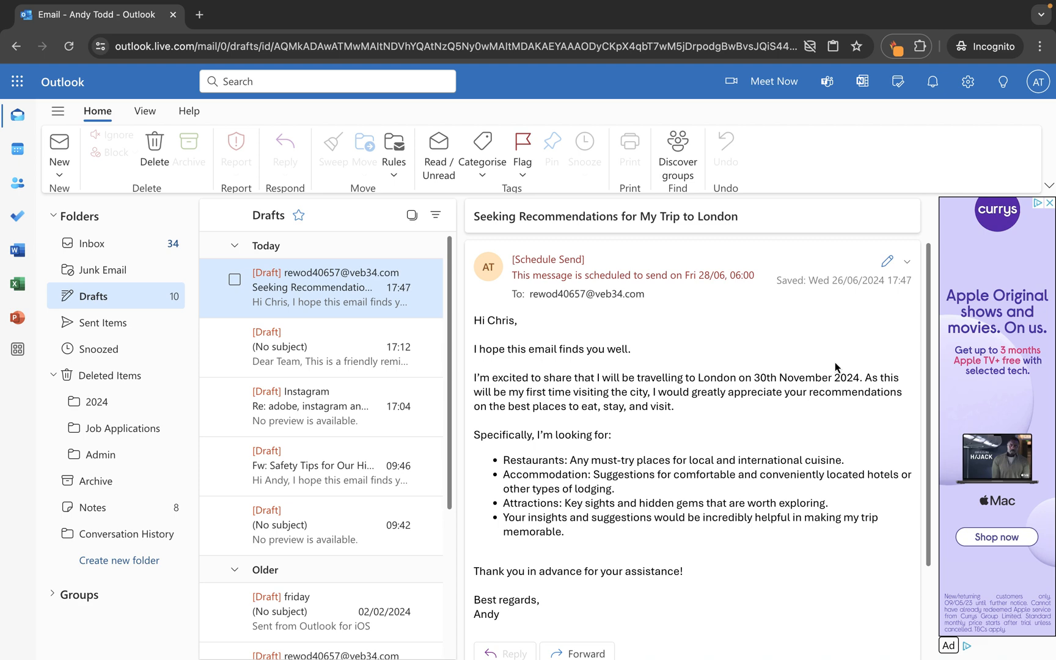
Modify the scheduled email and change the trip date to 30th December 2024.
{"action": "left_click", "coordinate": [887, 262]}
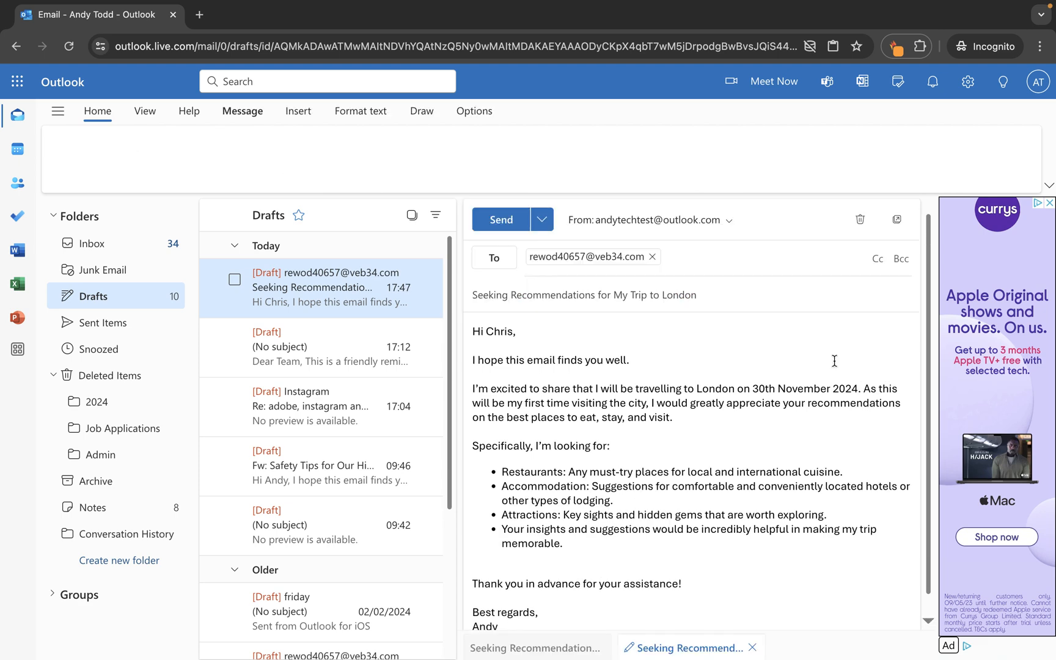
{"action": "left_click", "coordinate": [242, 111]}
{"action": "type", "text": "Dec"}
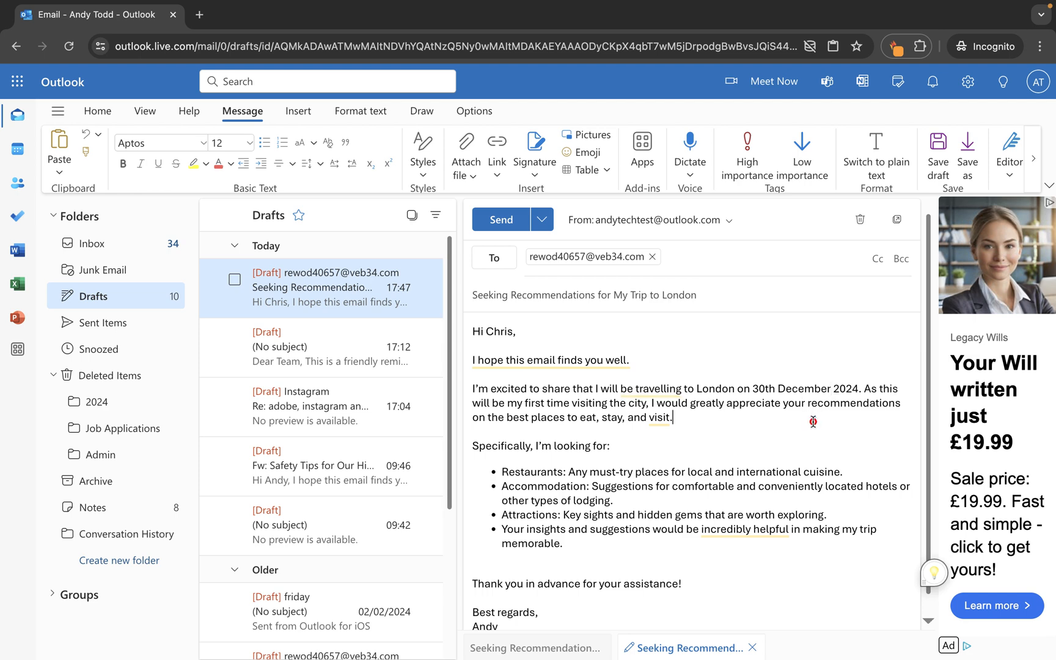
Reschedule via Schedule send with a customised time on 1 July 2024.
{"action": "left_click", "coordinate": [542, 219]}
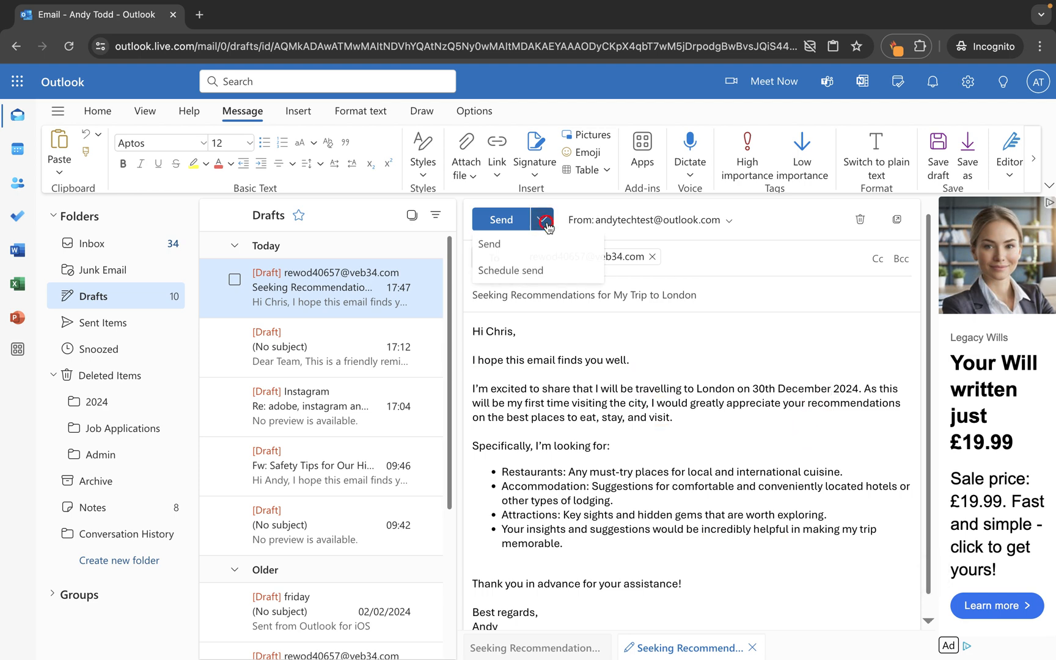
{"action": "left_click", "coordinate": [509, 270]}
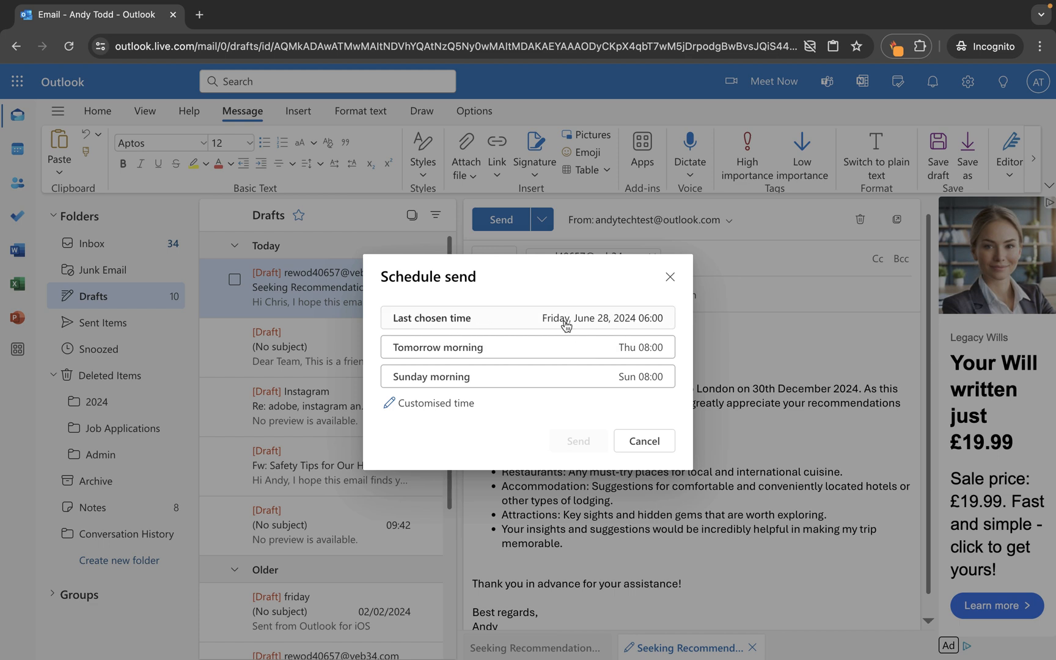
{"action": "mouse_move", "coordinate": [614, 322]}
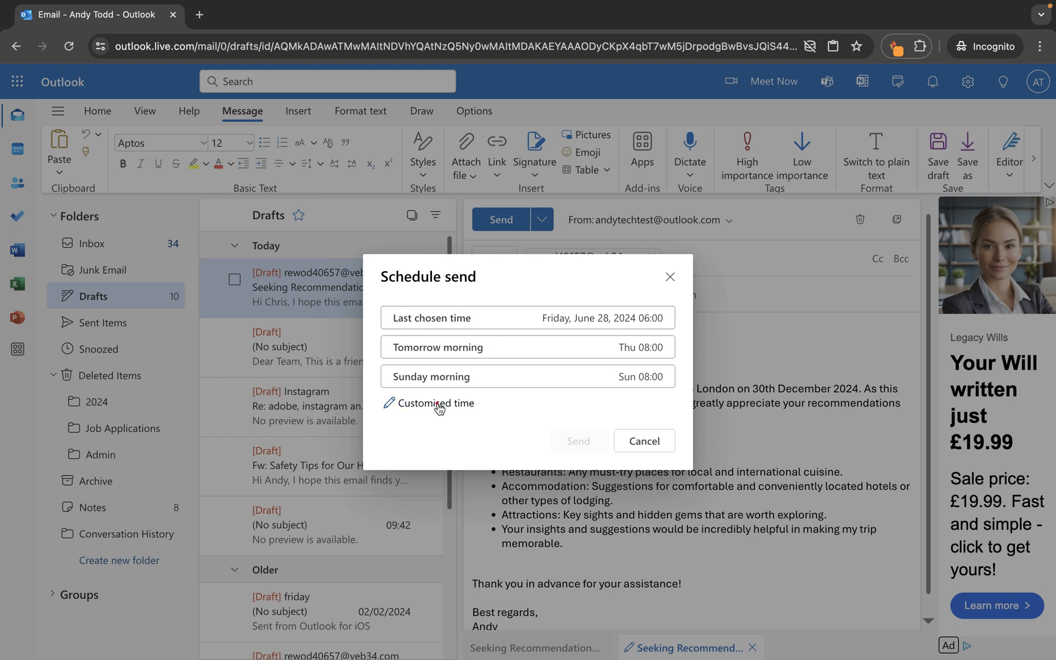
{"action": "left_click", "coordinate": [435, 403]}
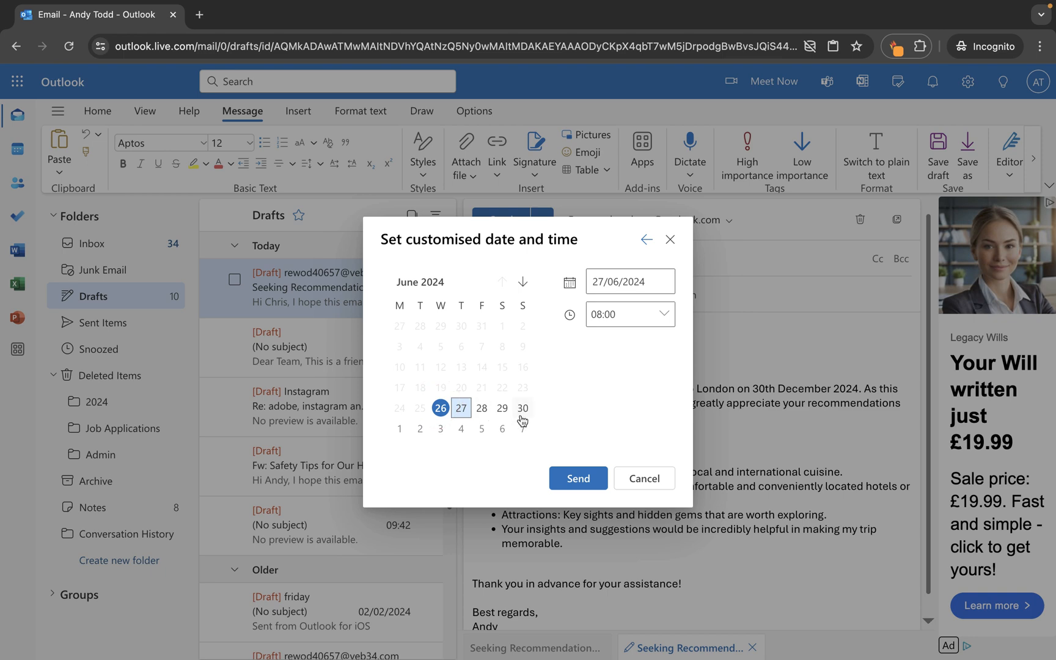
{"action": "left_click", "coordinate": [523, 281]}
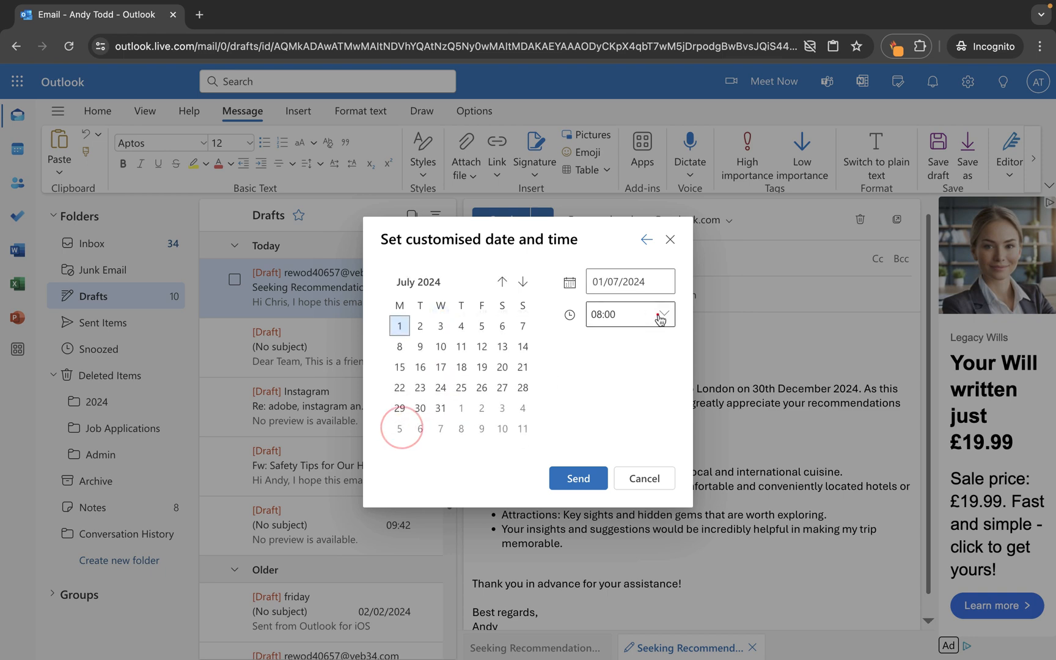
{"action": "left_click", "coordinate": [578, 478]}
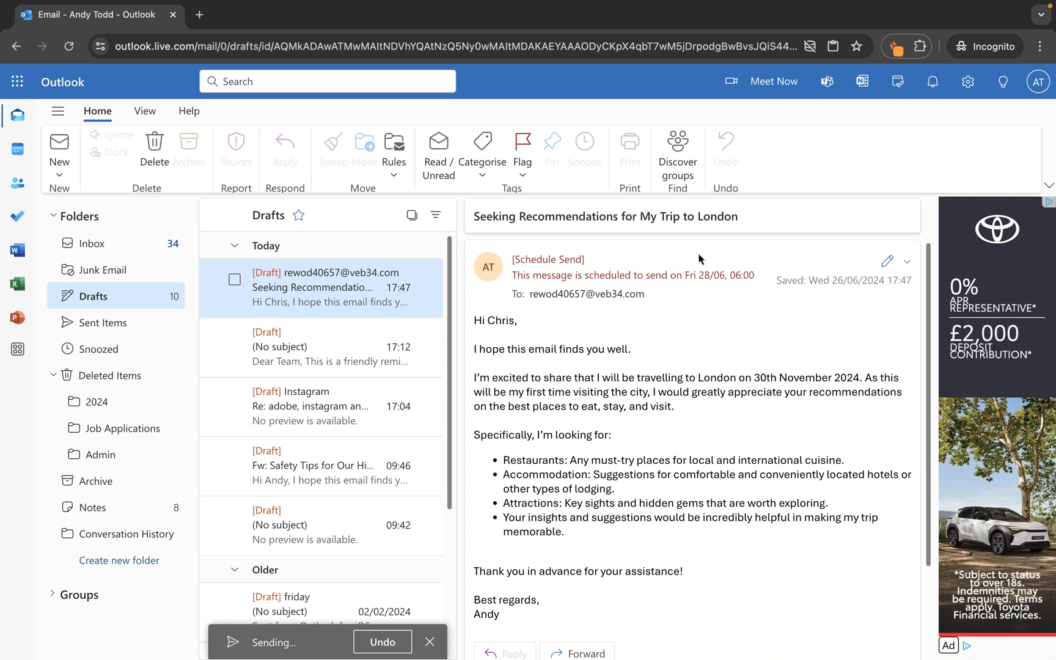
{"action": "mouse_move", "coordinate": [736, 287]}
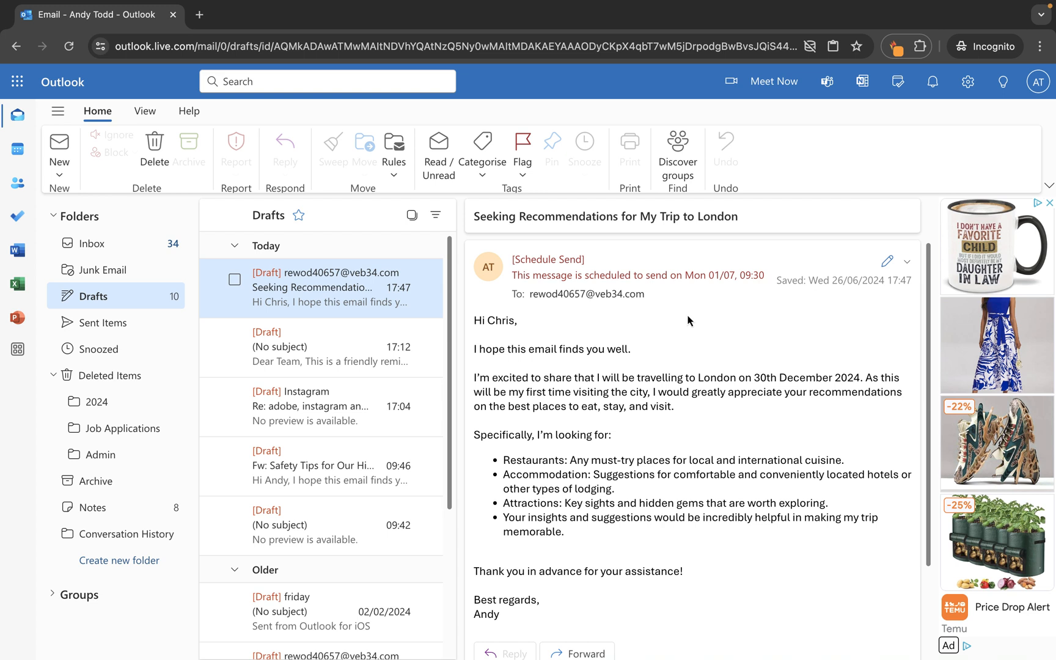
{"action": "mouse_move", "coordinate": [740, 313]}
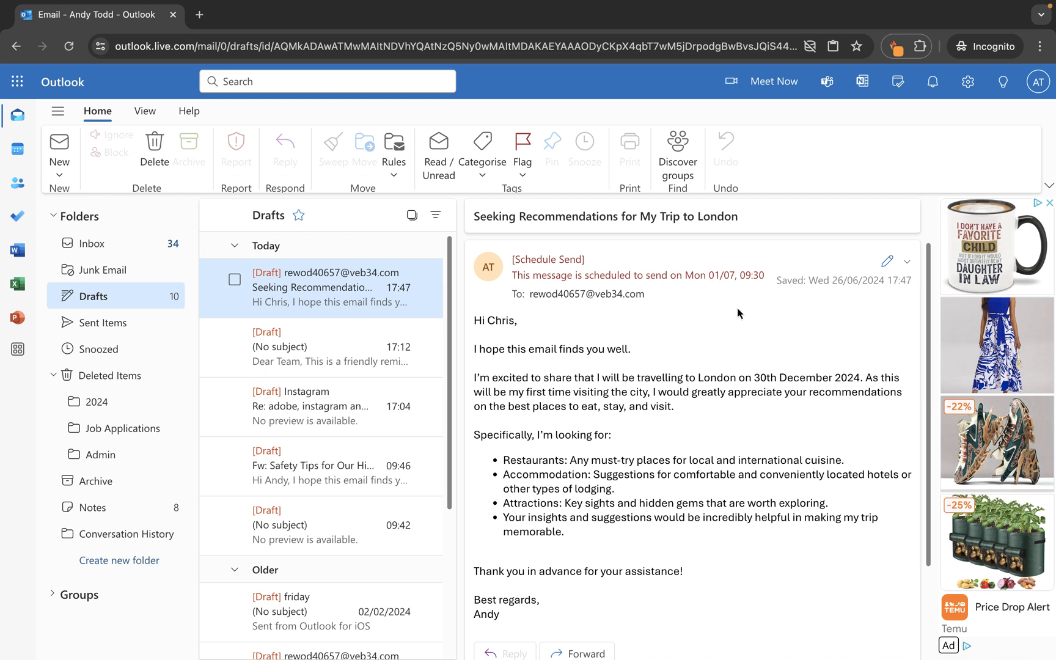
{"action": "mouse_move", "coordinate": [694, 281]}
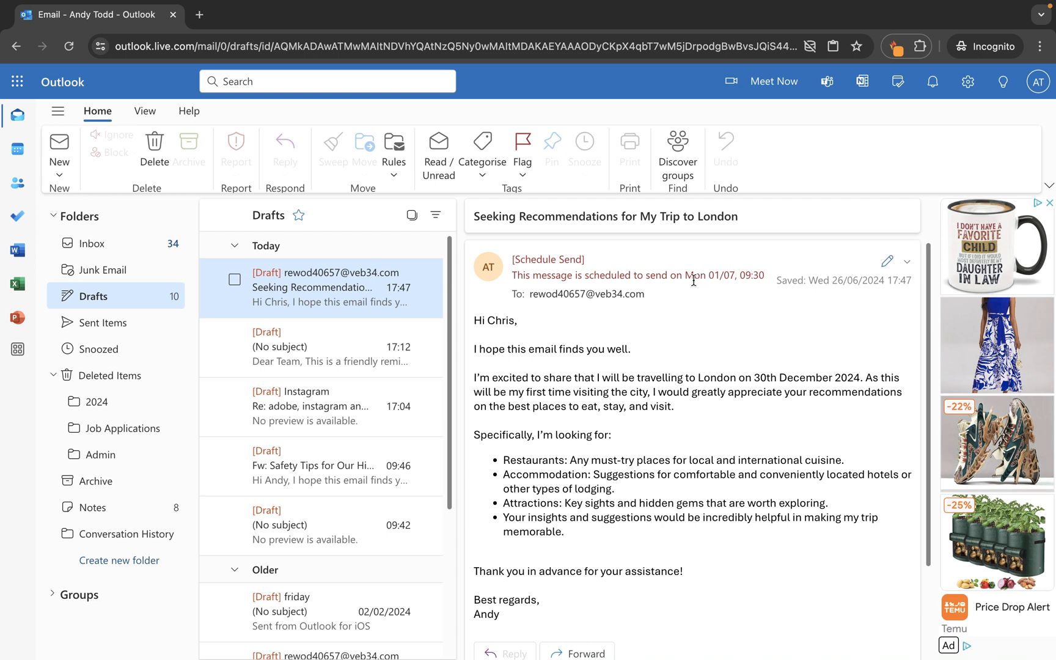
{"action": "mouse_move", "coordinate": [733, 275]}
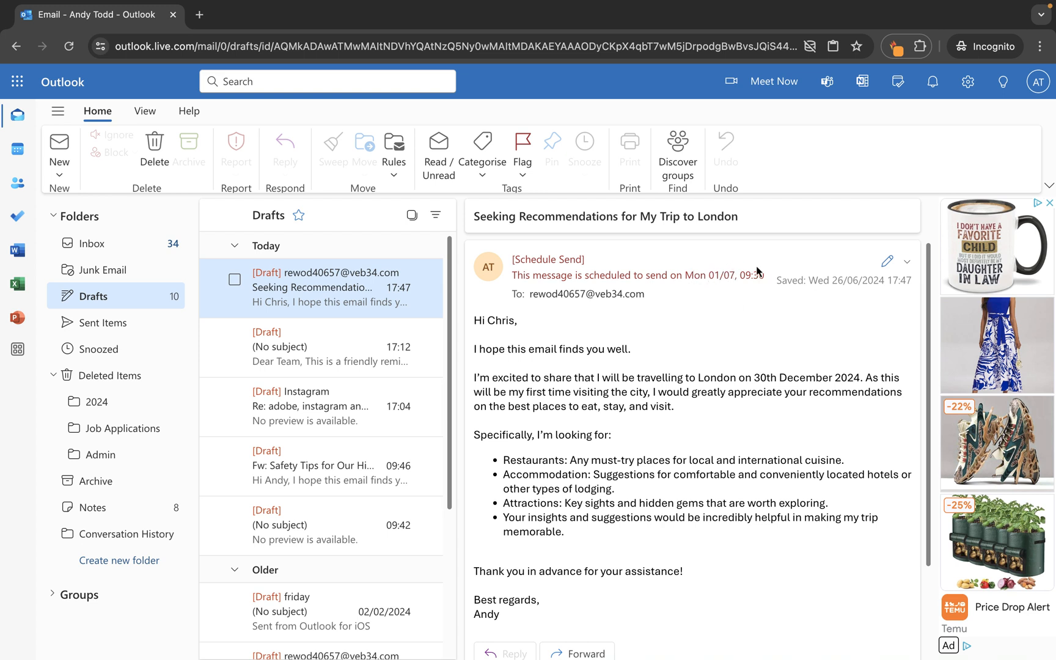
{"action": "mouse_move", "coordinate": [755, 277]}
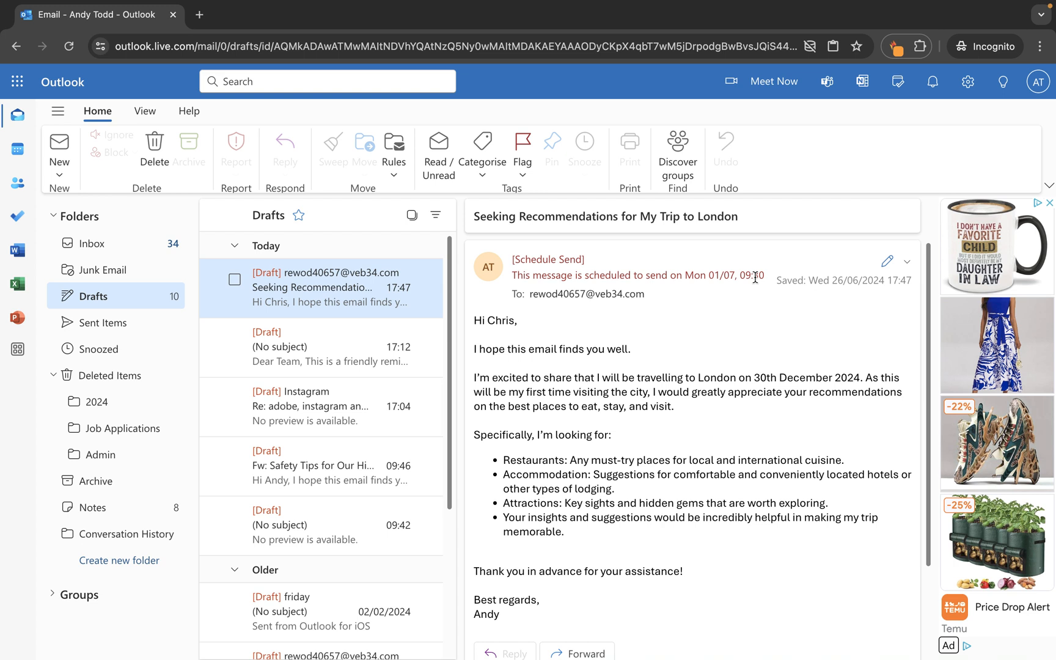
Show the modify/send-now options for the email scheduled Mon 01/07 09:30.
{"action": "left_click", "coordinate": [907, 261]}
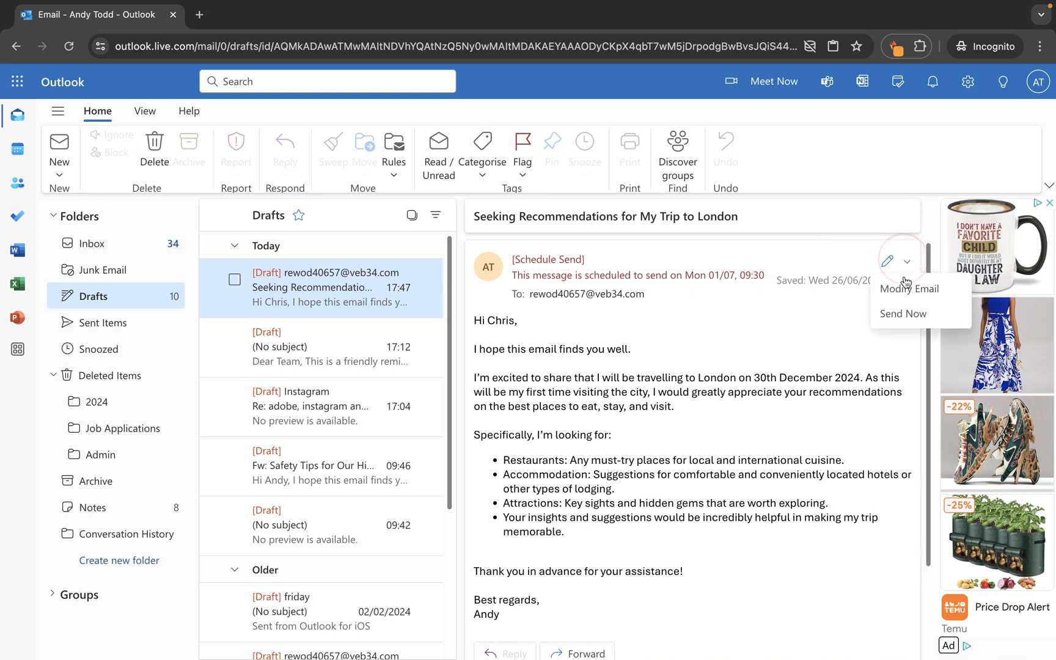
Choose Modify Email and reopen the Seeking Recommendations draft to Chris for editing.
{"action": "left_click", "coordinate": [909, 288]}
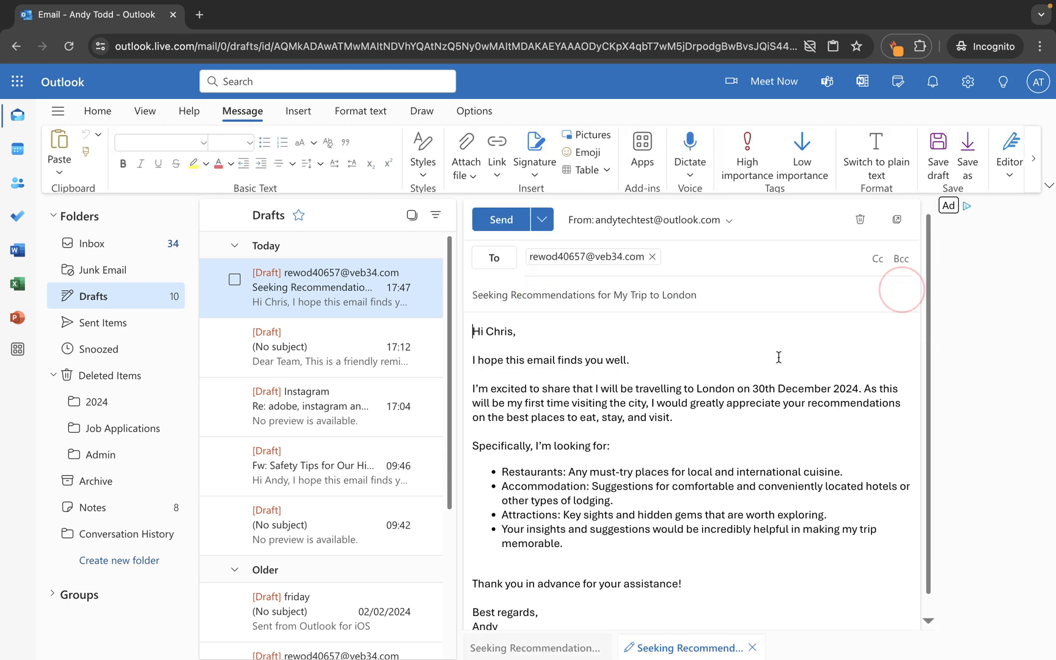
{"action": "left_click", "coordinate": [323, 347]}
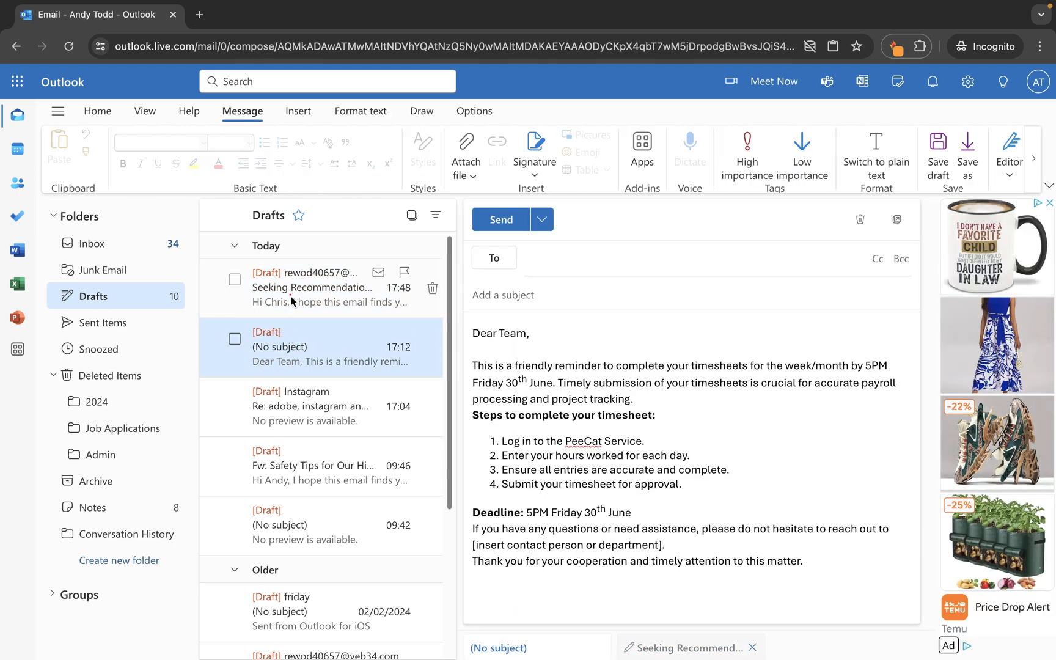
{"action": "left_click", "coordinate": [324, 287]}
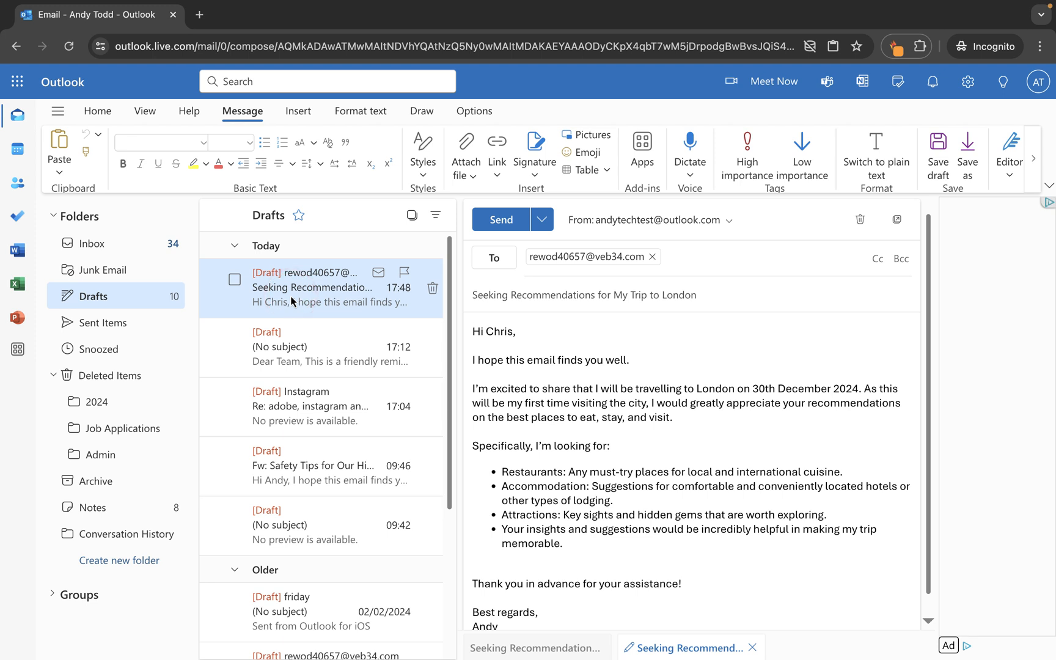